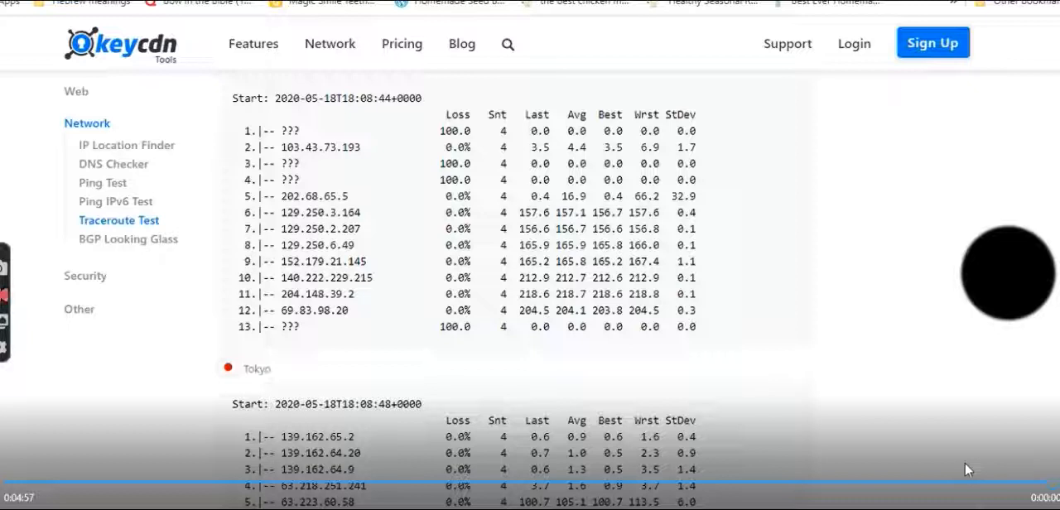
mouse_move(784, 444)
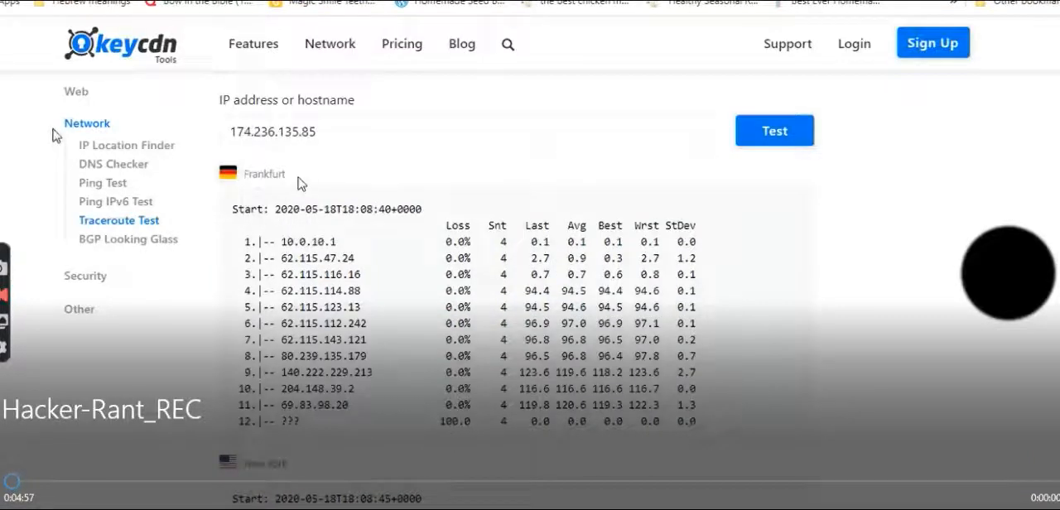
mouse_move(136, 432)
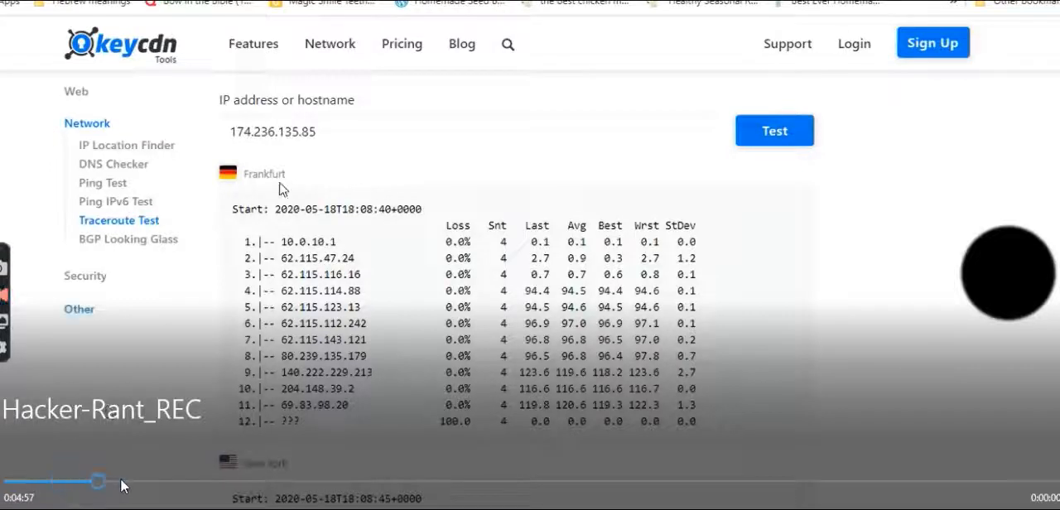
- Scrub the seek bar through the traceroute recording and return to the Frankfurt results for 174.236.135.85
scroll(down, 3)
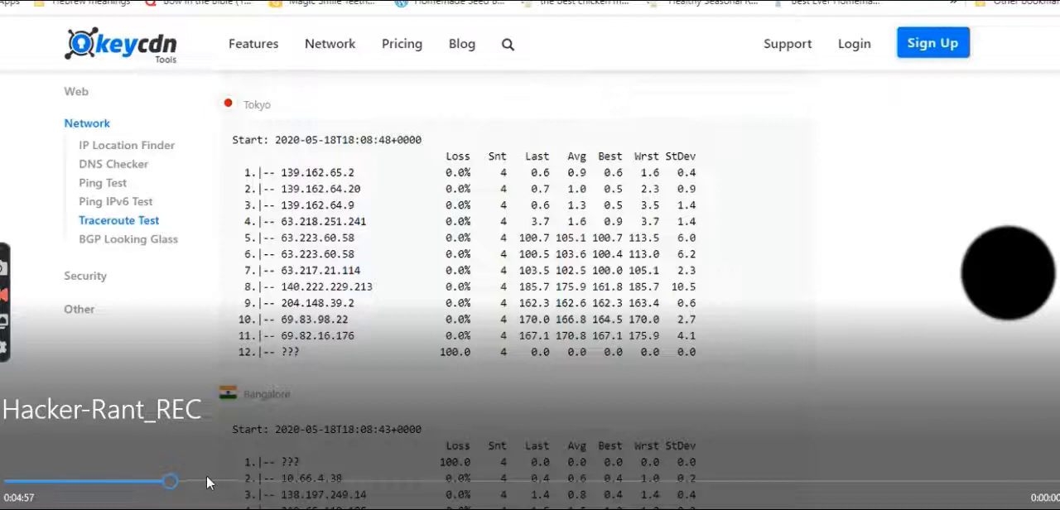
drag(168, 480, 235, 480)
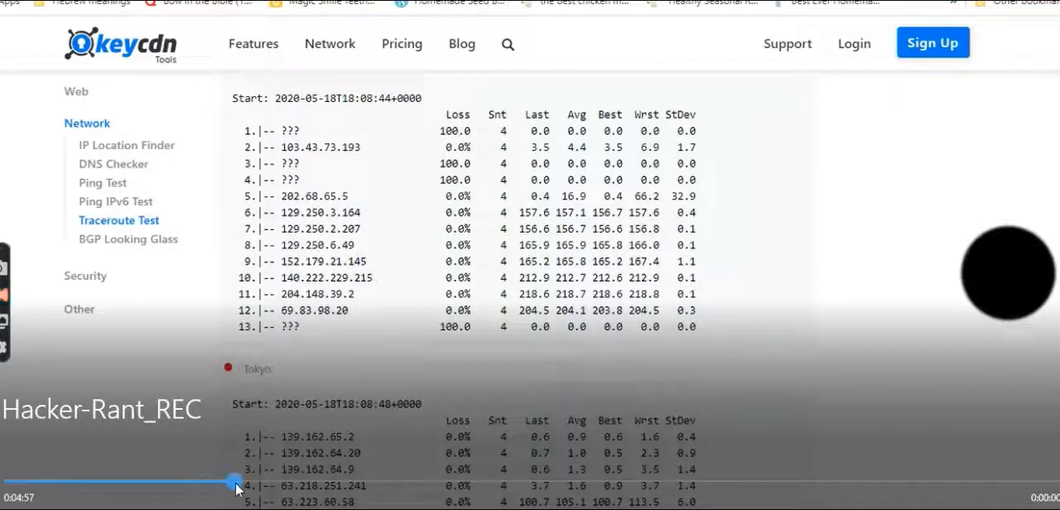
drag(236, 481, 268, 480)
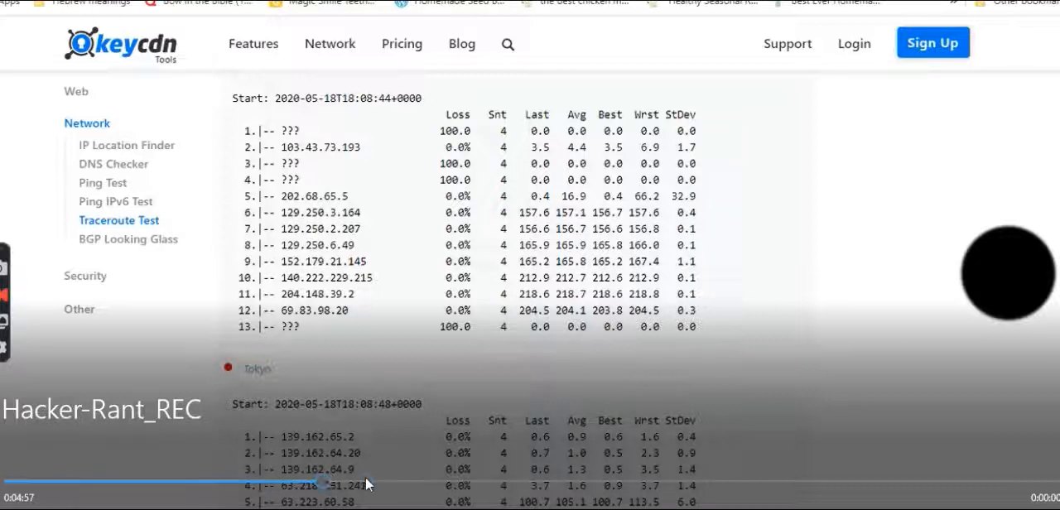
drag(368, 484, 394, 483)
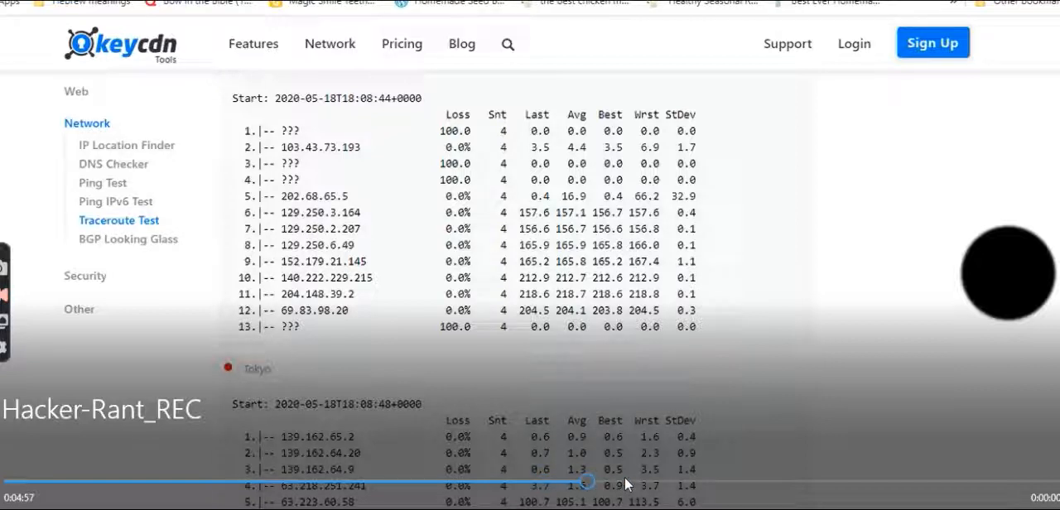
mouse_move(659, 487)
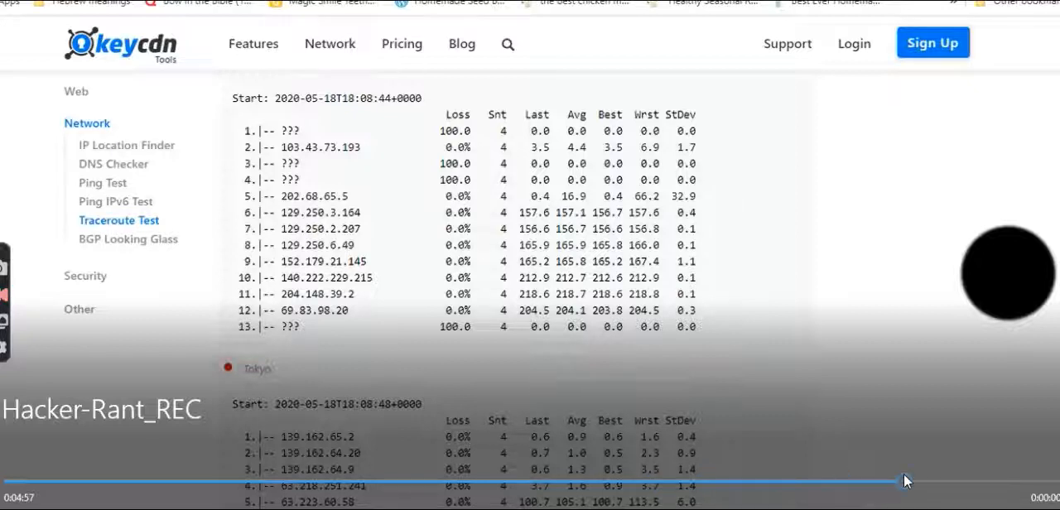
mouse_move(968, 480)
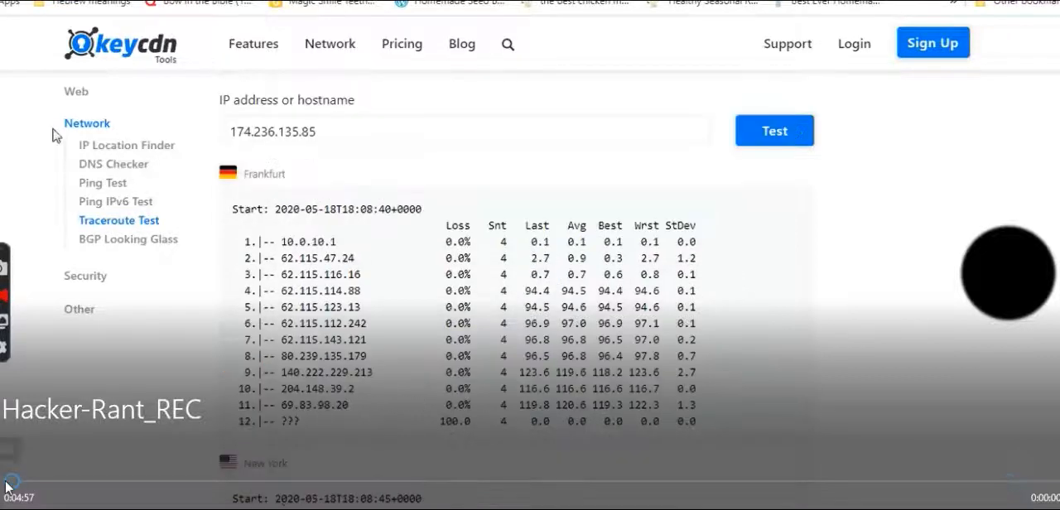
mouse_move(249, 487)
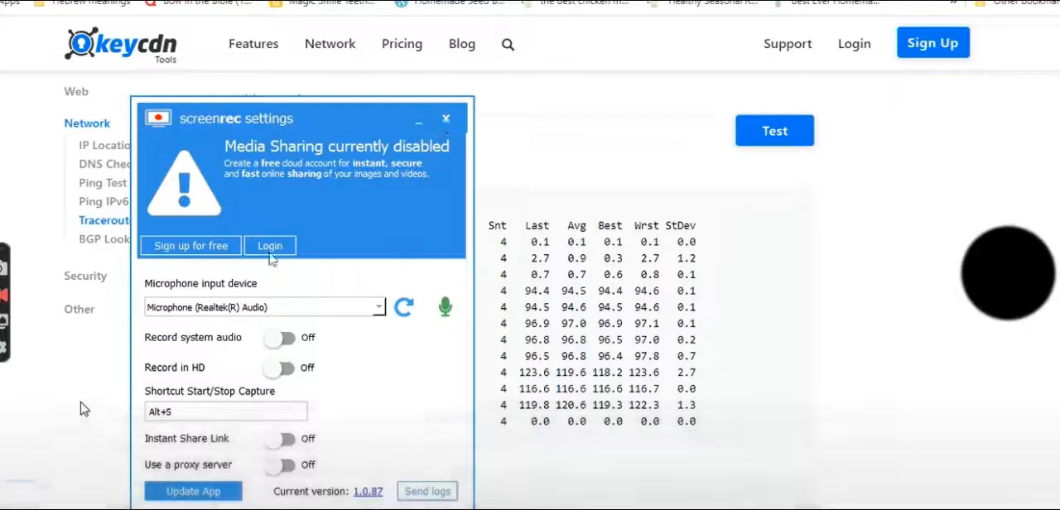
click(445, 117)
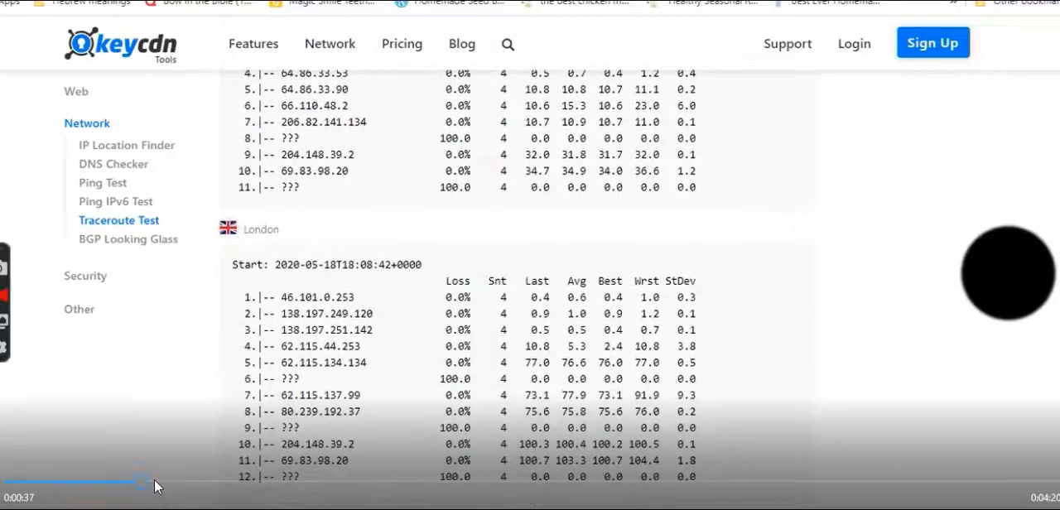
- Scroll through the playing KeyCDN traceroute results down to the Tokyo hop table
scroll(down, 3)
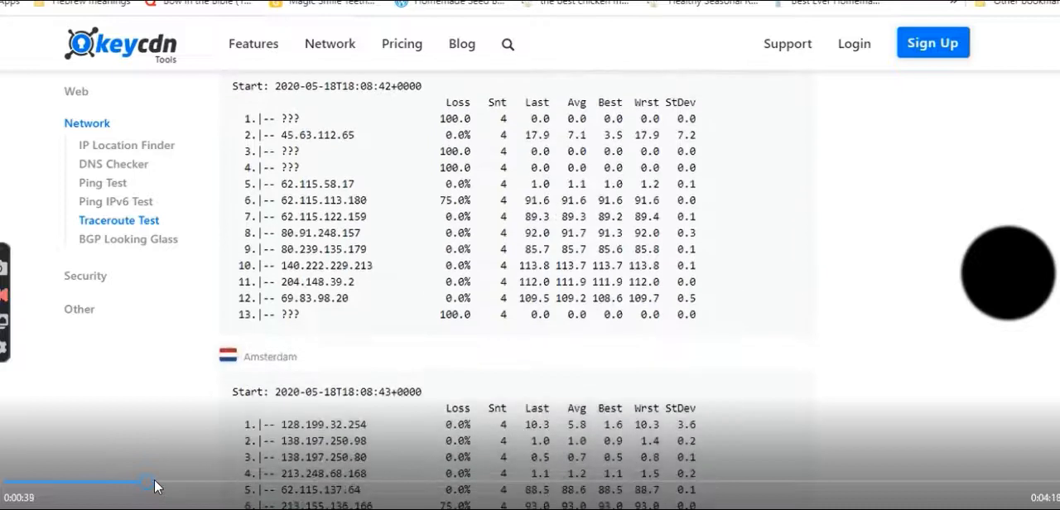
scroll(down, 3)
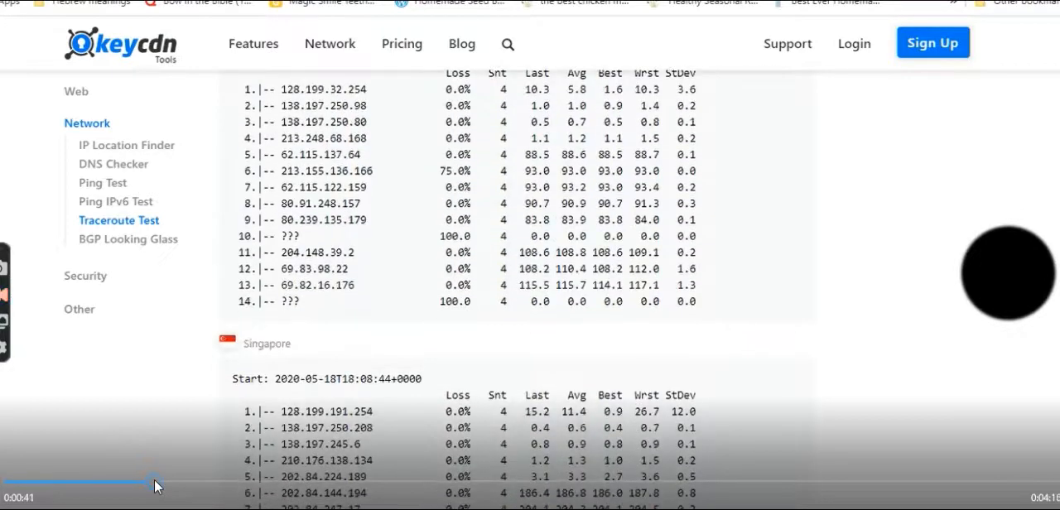
scroll(down, 3)
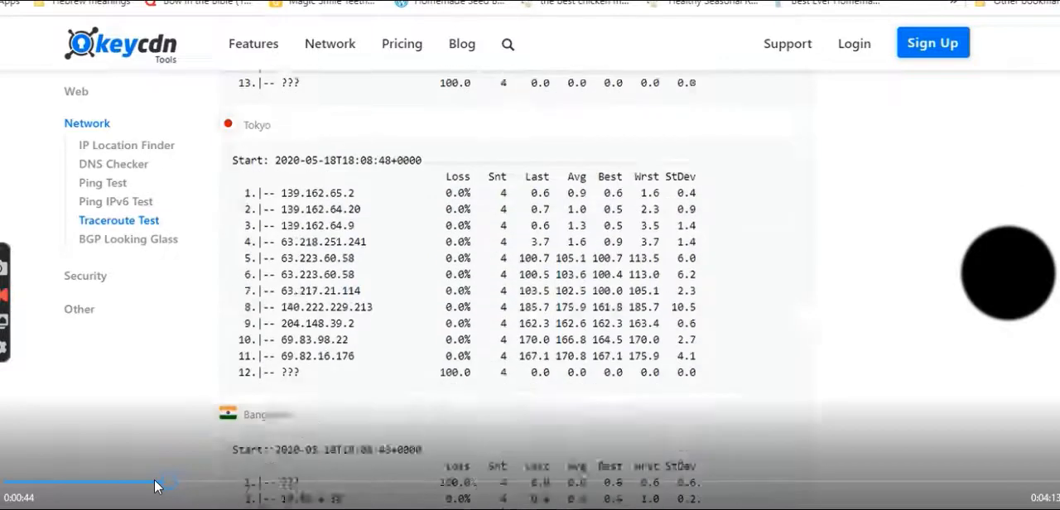
scroll(down, 3)
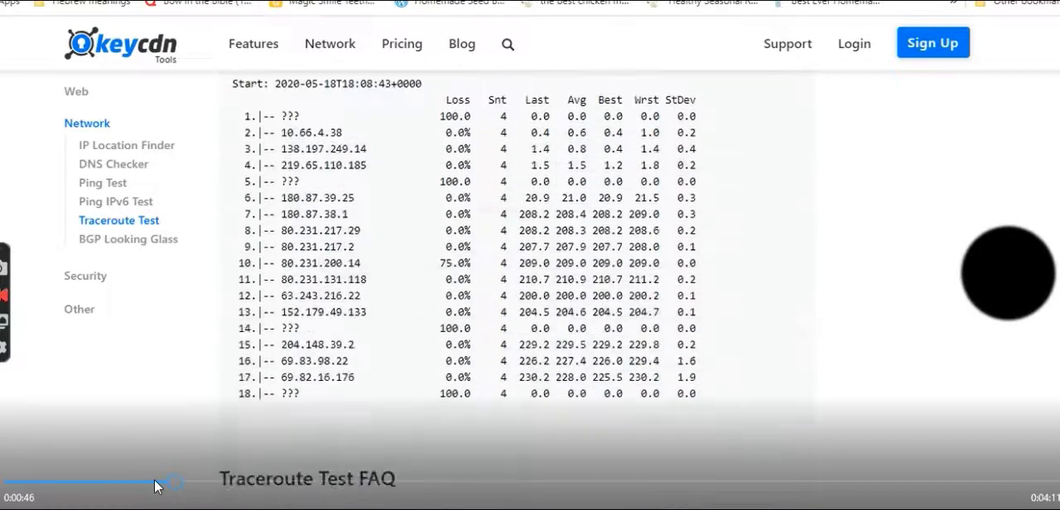
scroll(down, 3)
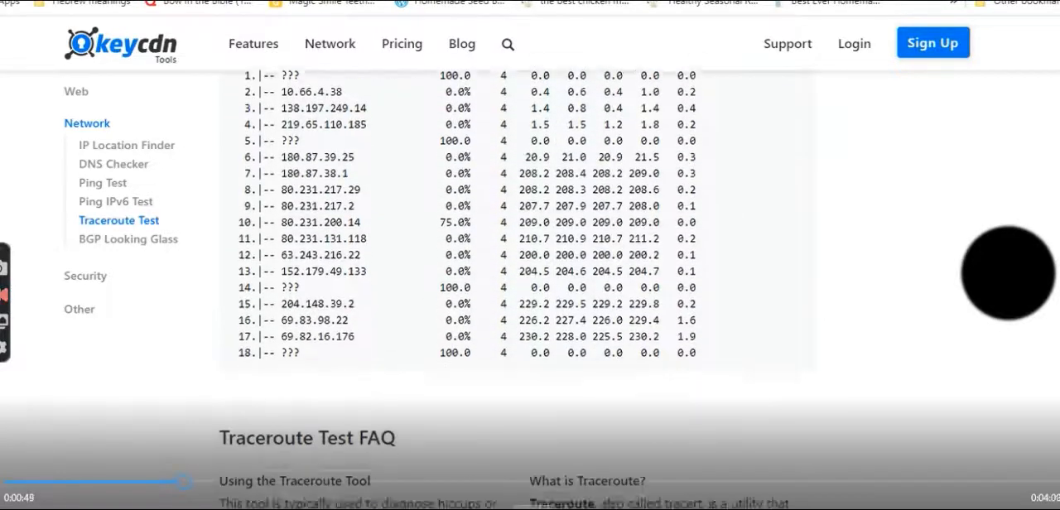
scroll(down, 3)
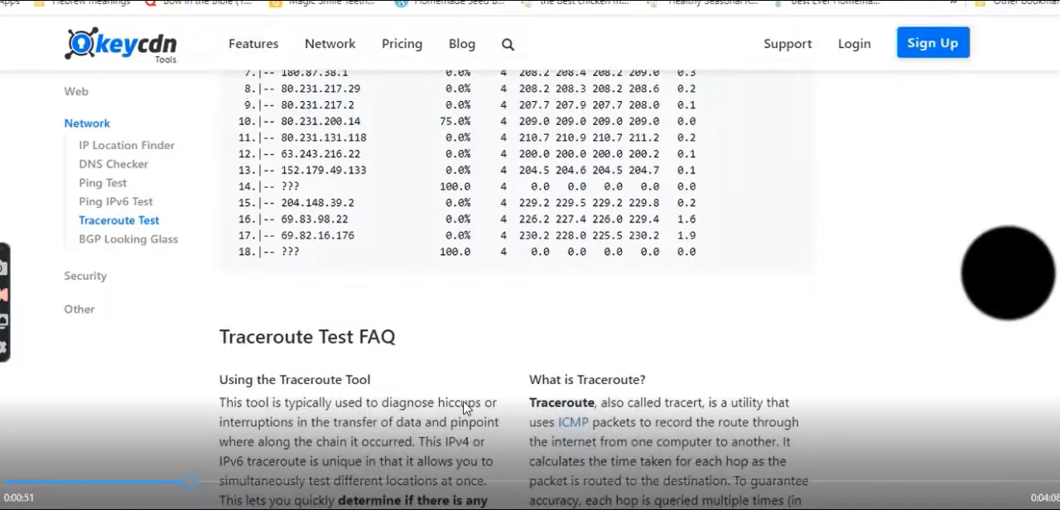
scroll(down, 3)
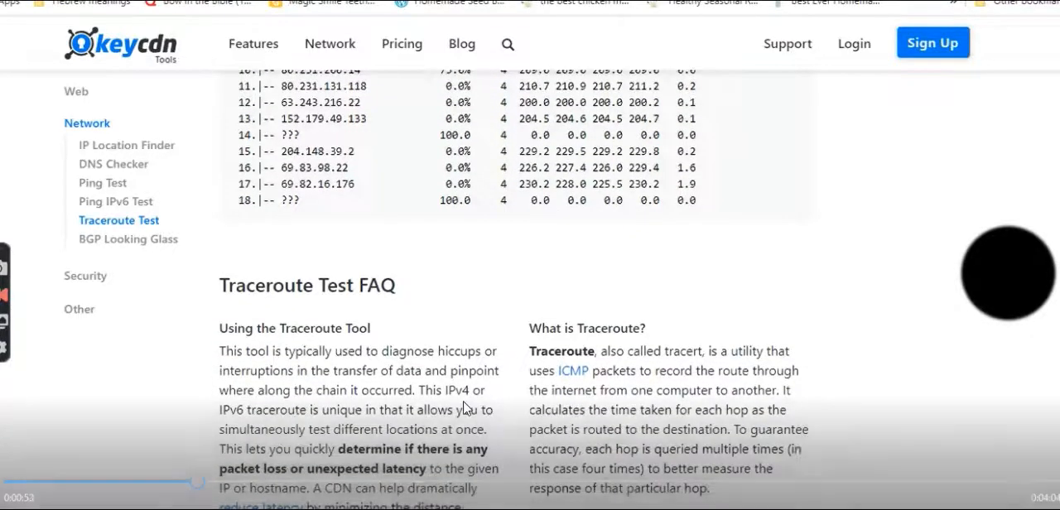
scroll(down, 3)
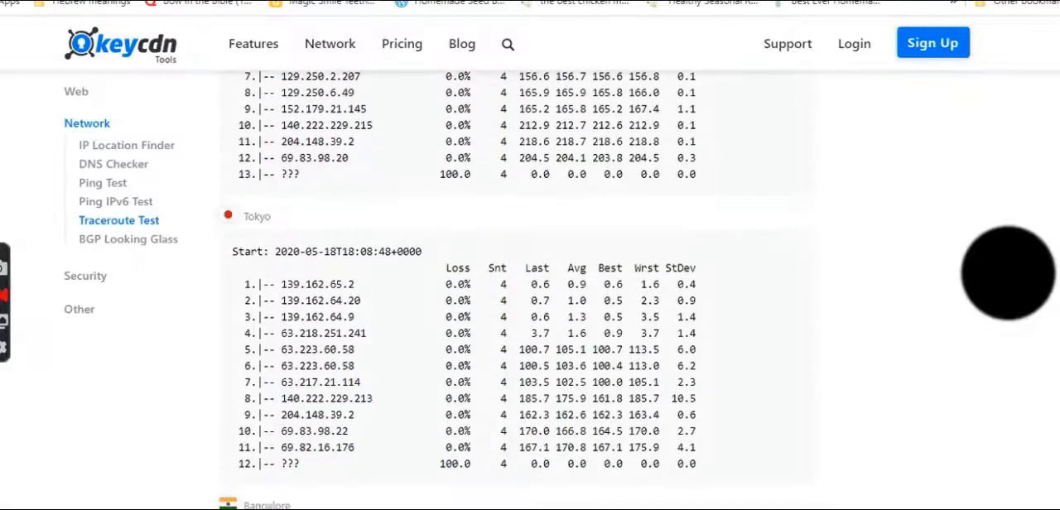
scroll(up, 3)
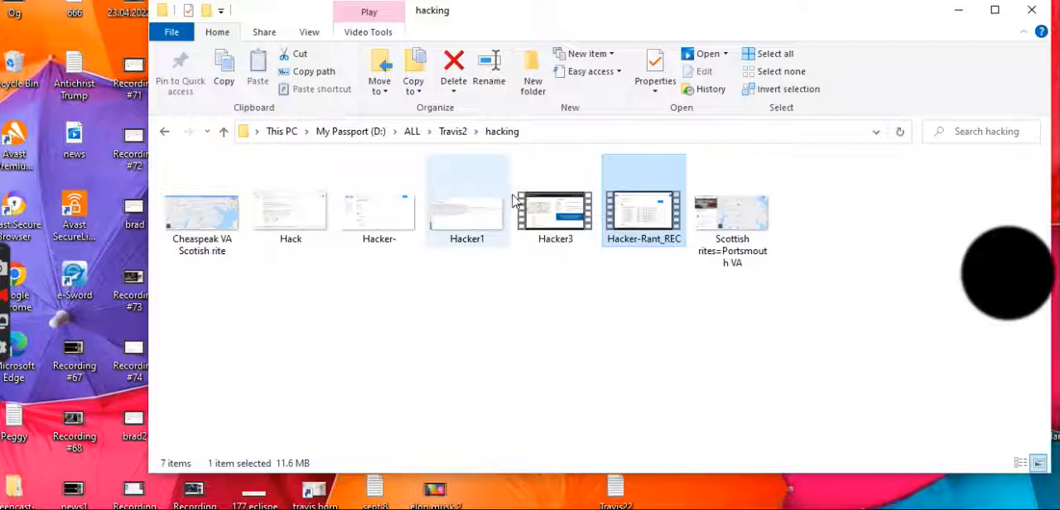
mouse_move(467, 218)
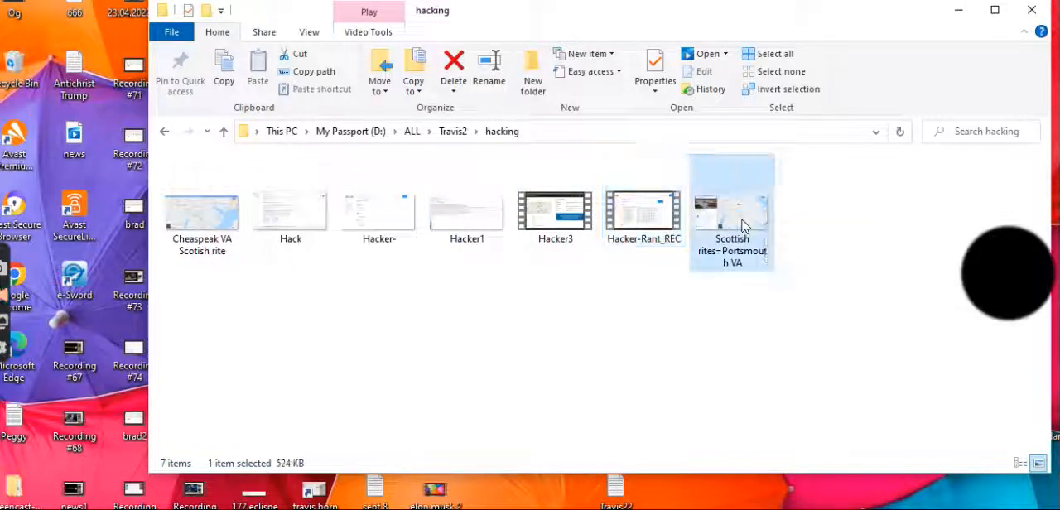
double_click(731, 207)
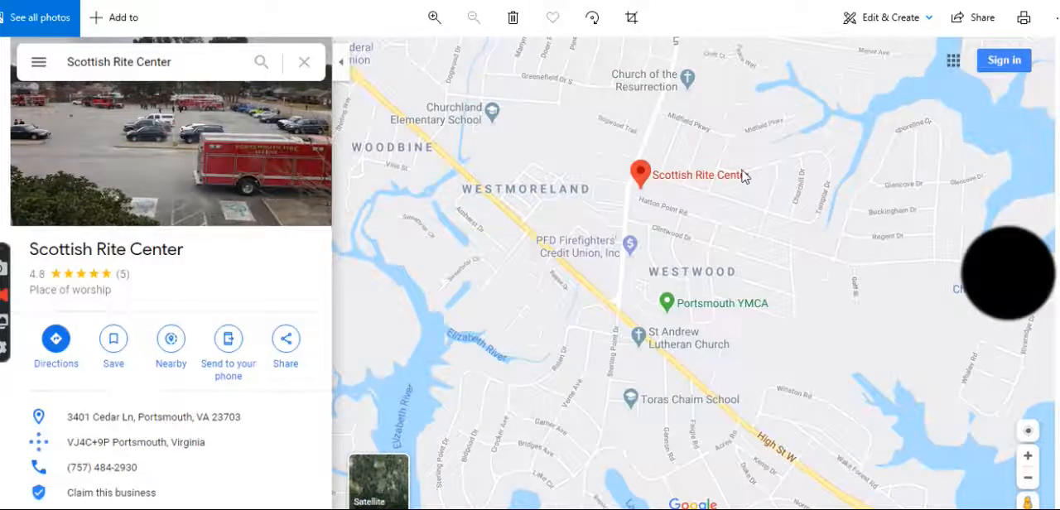
mouse_move(706, 311)
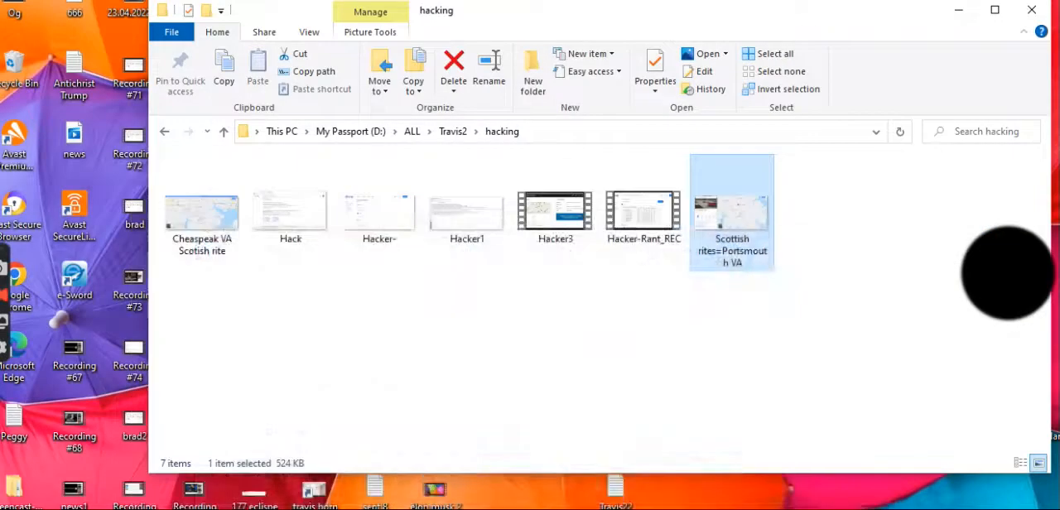
click(467, 207)
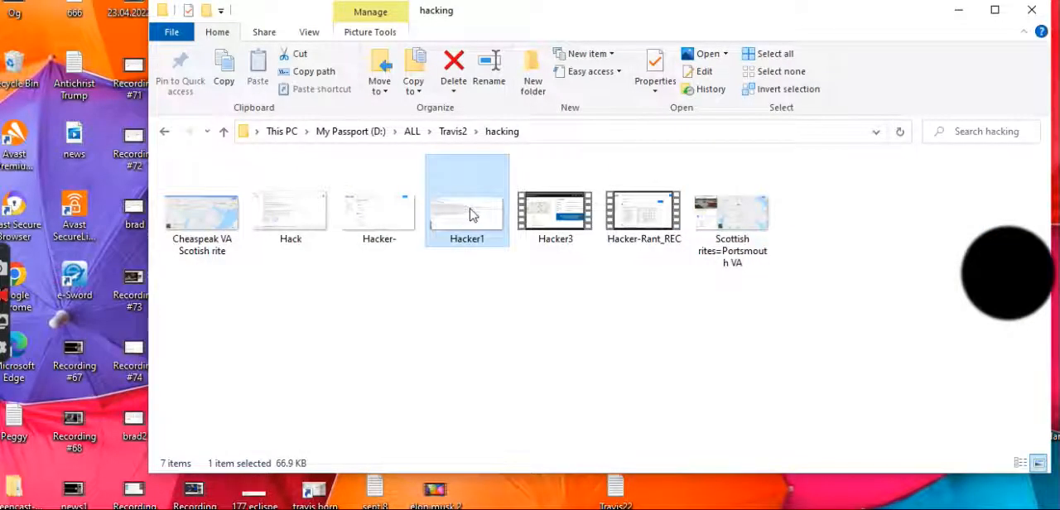
double_click(467, 201)
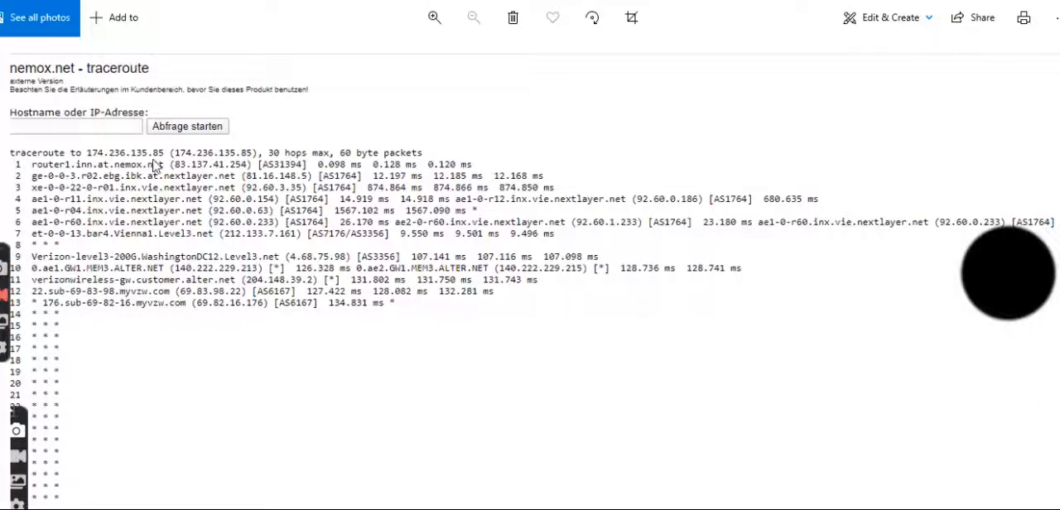
mouse_move(119, 162)
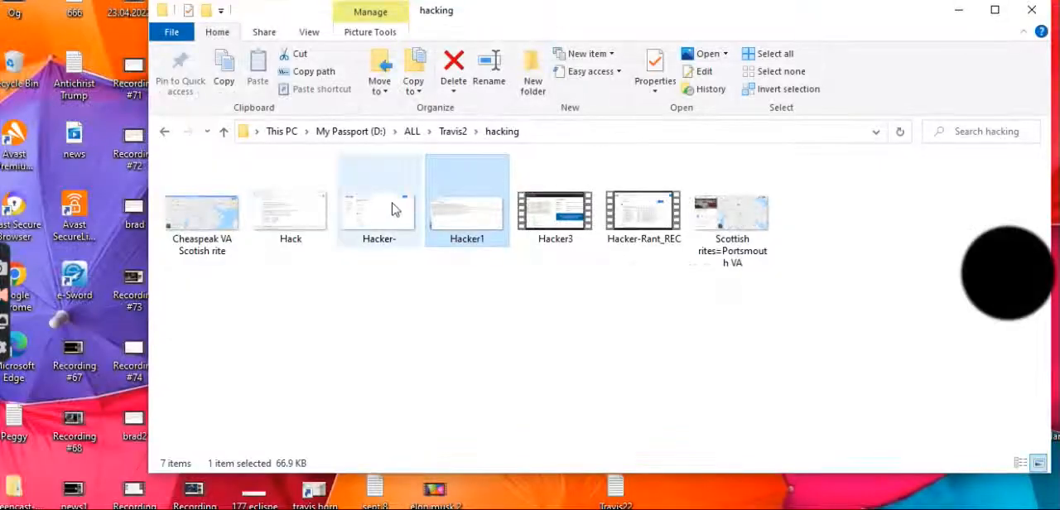
- Open the Hacker- screenshot showing the KeyCDN Traceroute Directory listing by country
click(378, 198)
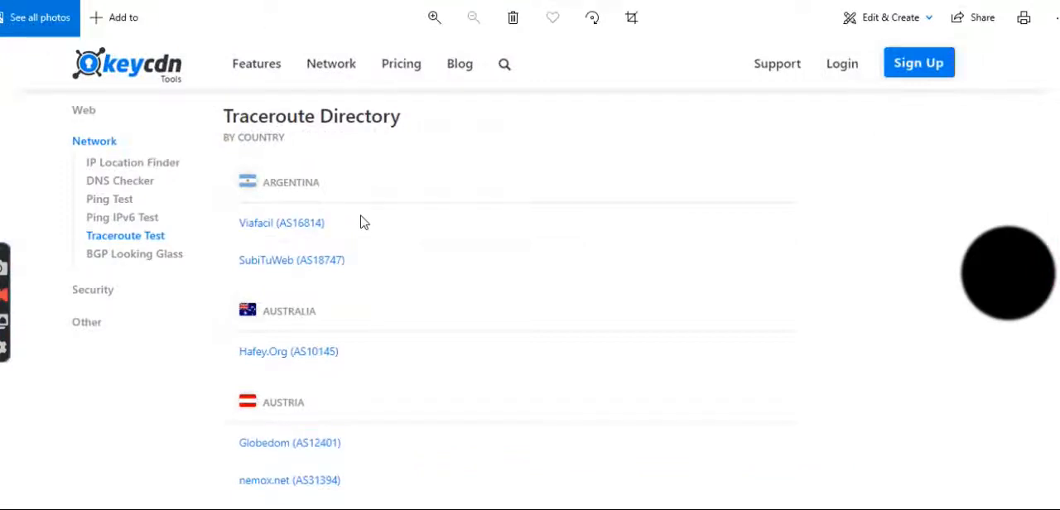
mouse_move(500, 182)
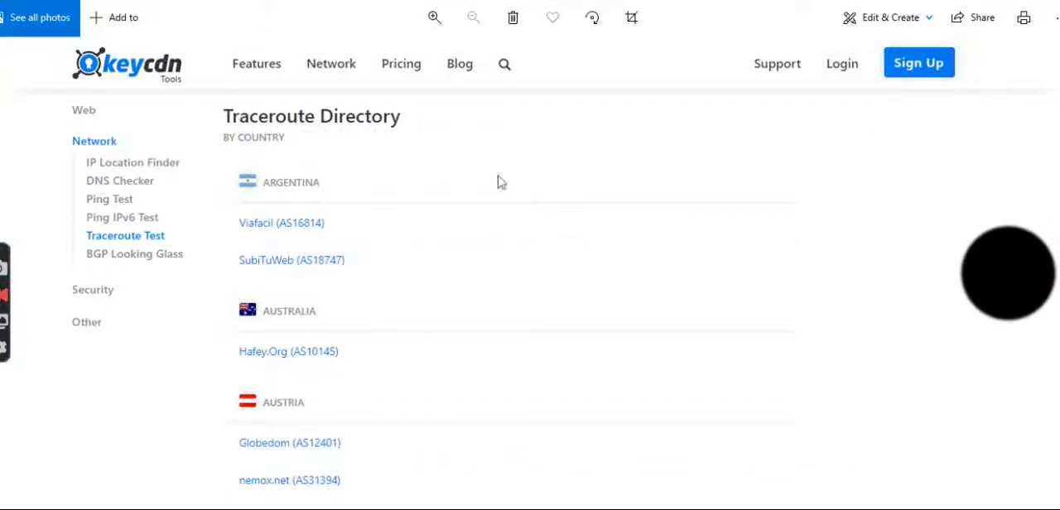
mouse_move(477, 477)
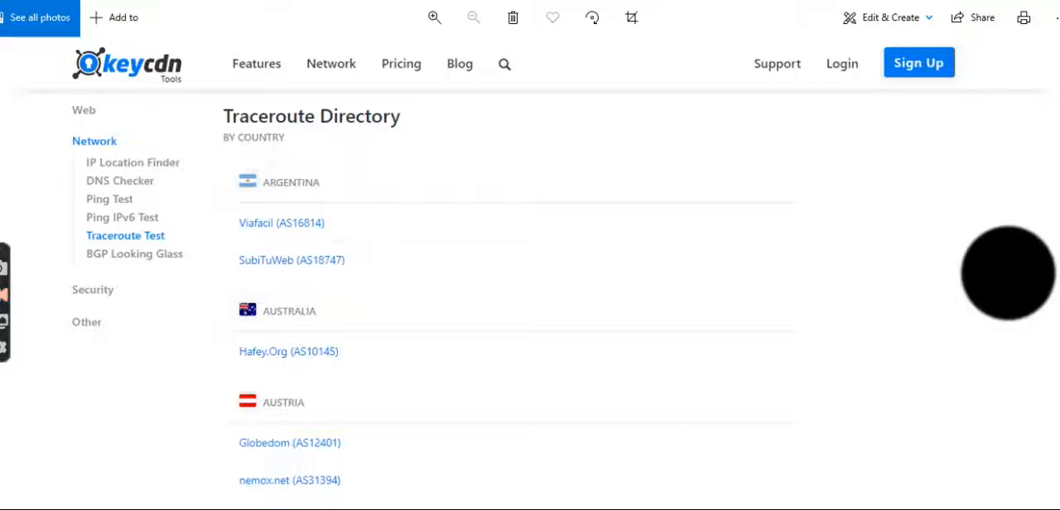
mouse_move(325, 309)
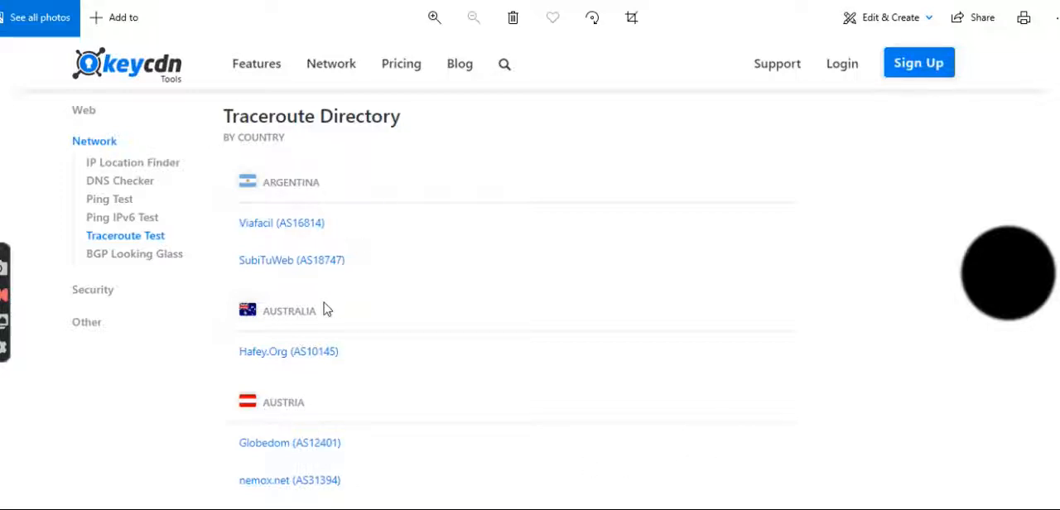
mouse_move(301, 405)
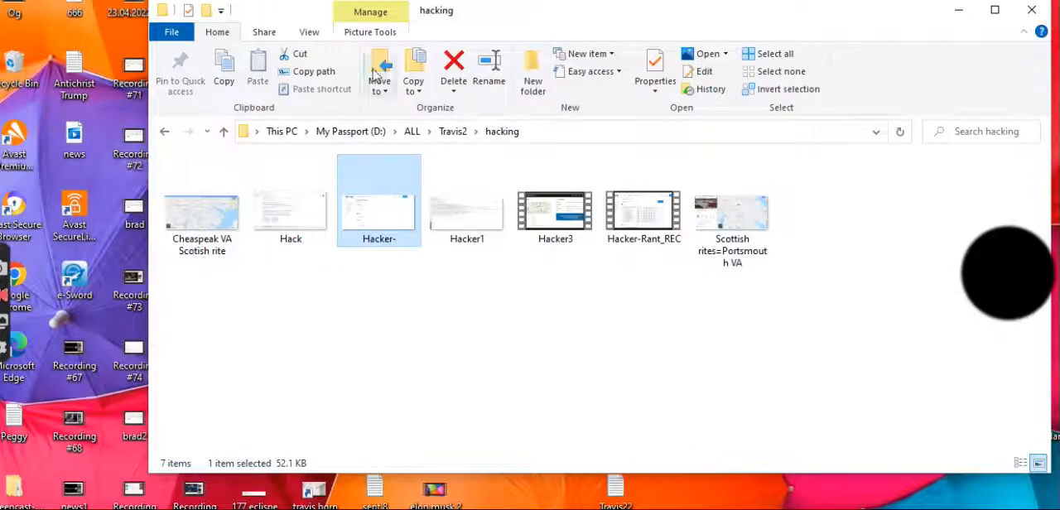
mouse_move(191, 252)
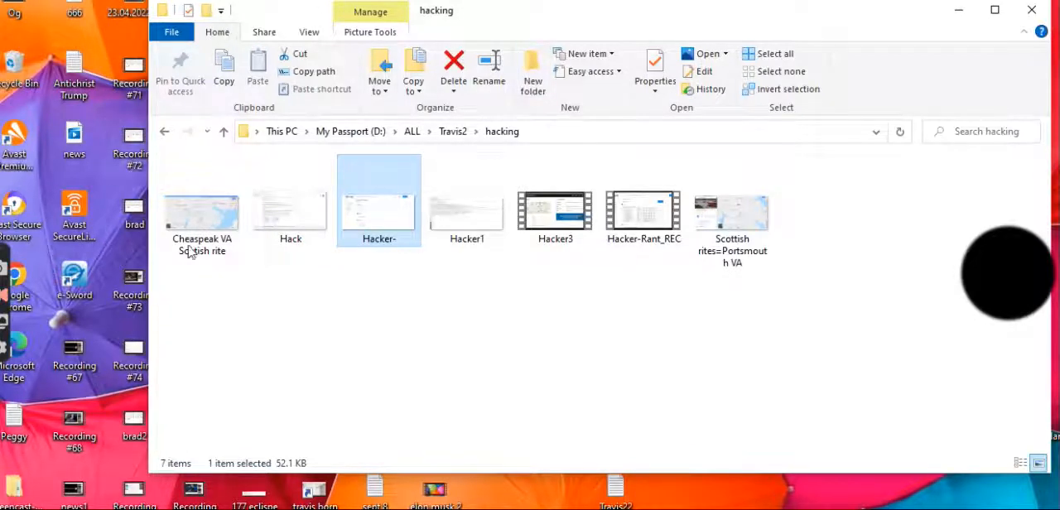
- Open the Cheaspeak VA Scottish rite map image of Portsmouth in Photos
click(202, 207)
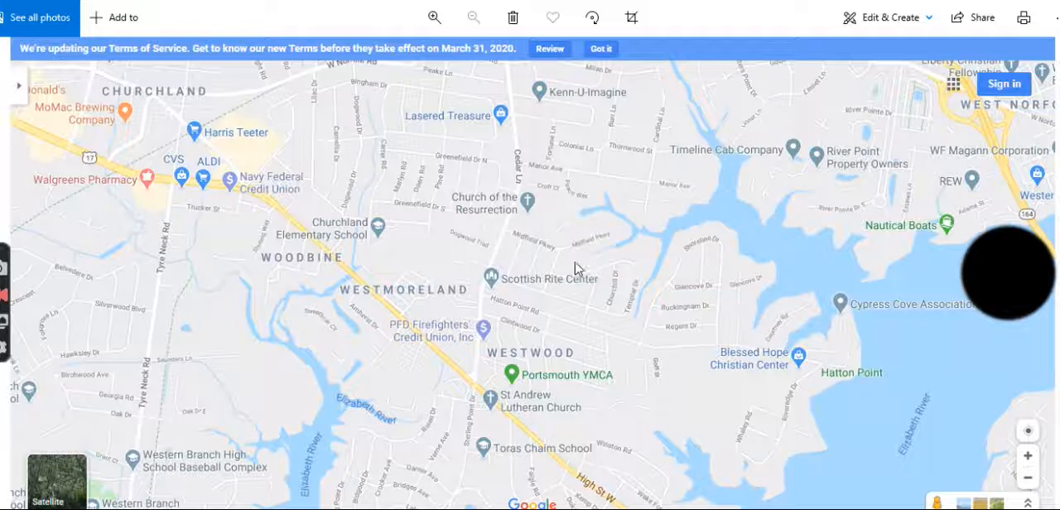
mouse_move(626, 258)
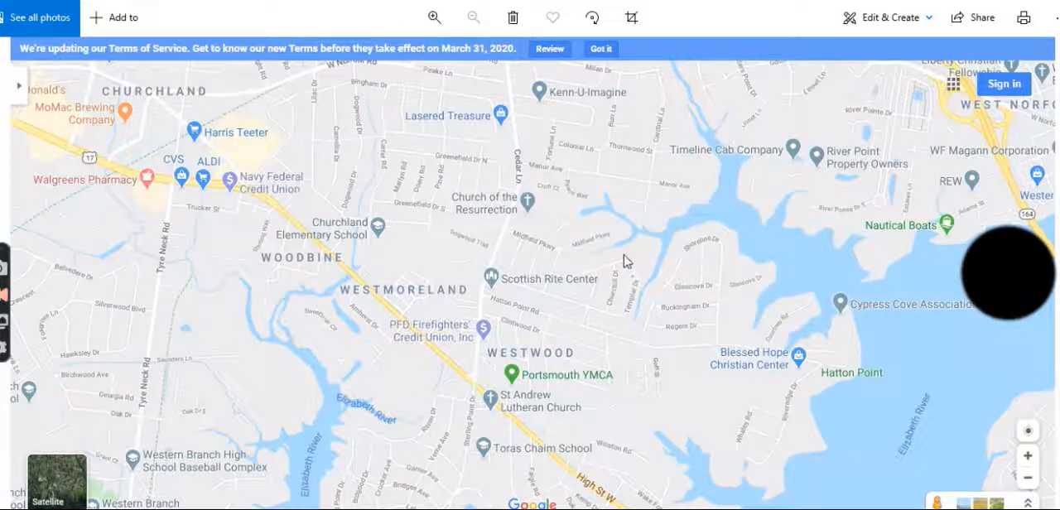